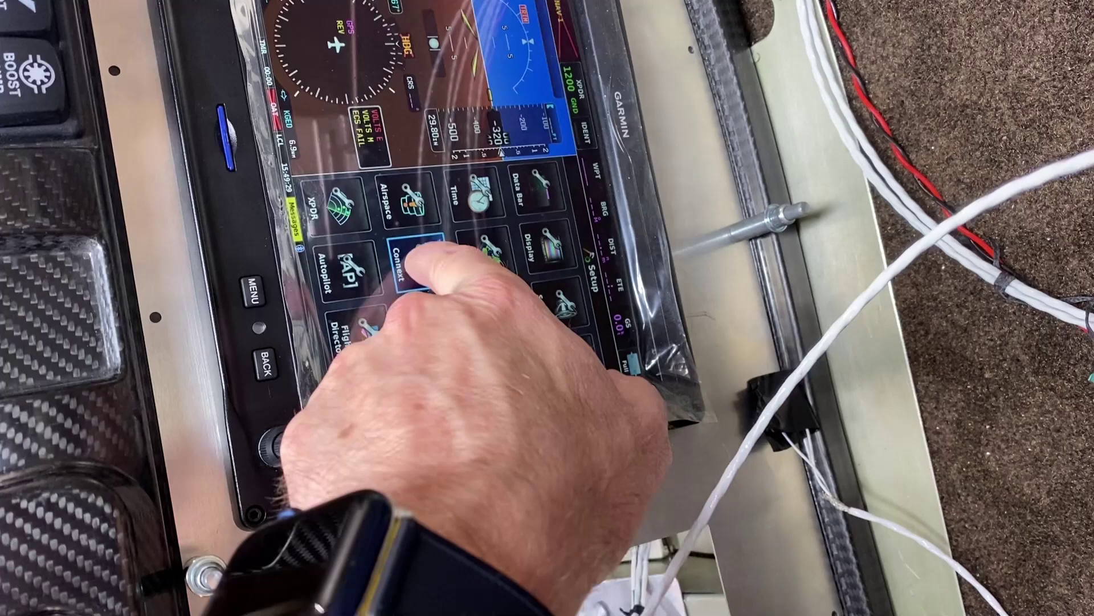
# Open Connext Setup from the Setup menu, showing FIS-B and SiriusXM sources on Automatic.
pyautogui.click(403, 253)
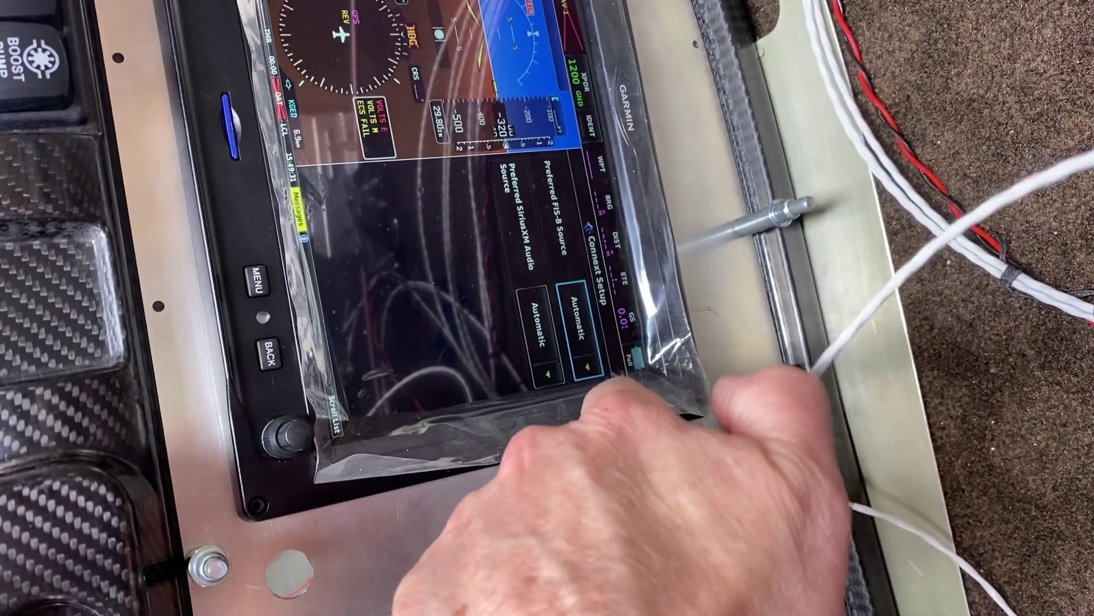